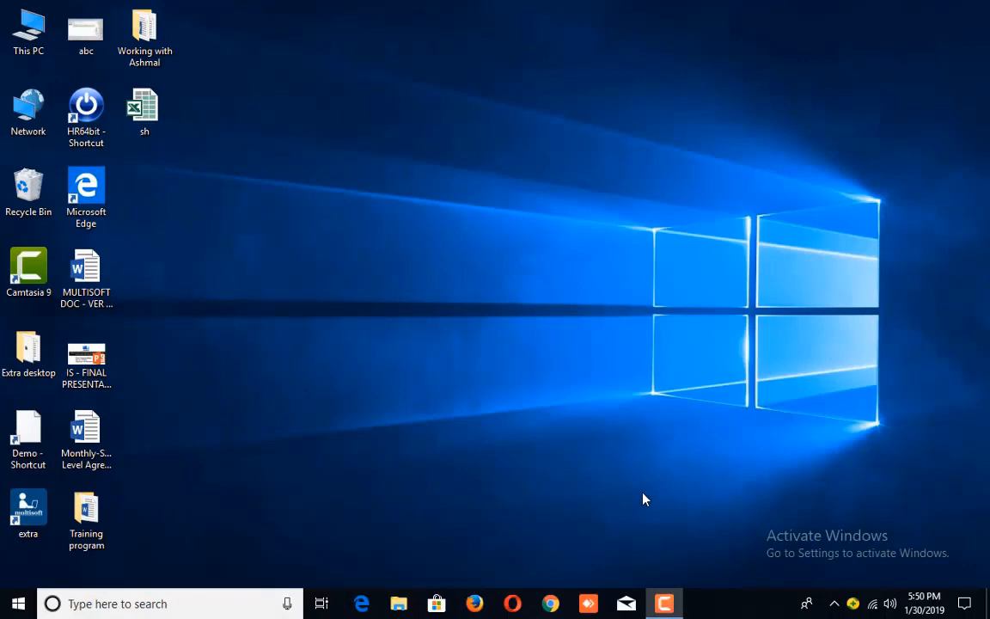
mouse_move(423, 455)
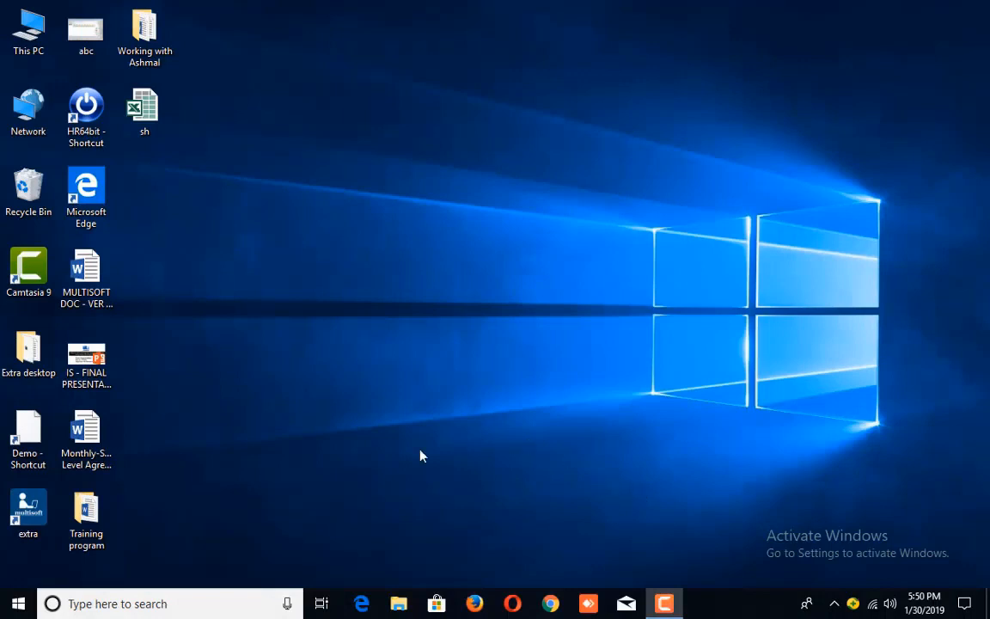
- Launch Multi Soft POS from the 'extra' shortcut and sign in to multitec as ADMIN
left_click(27, 513)
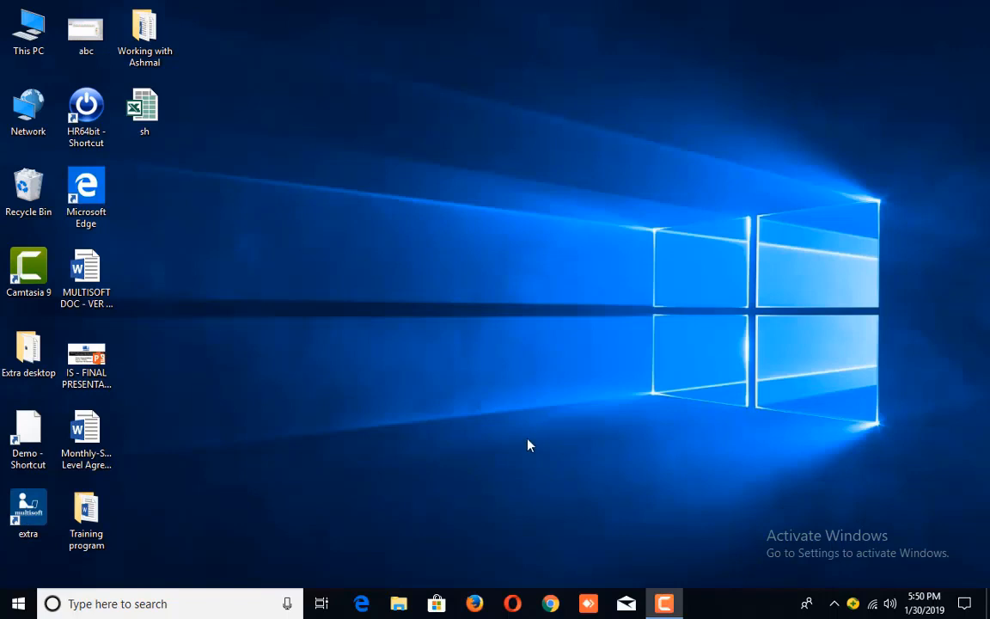
left_click(28, 512)
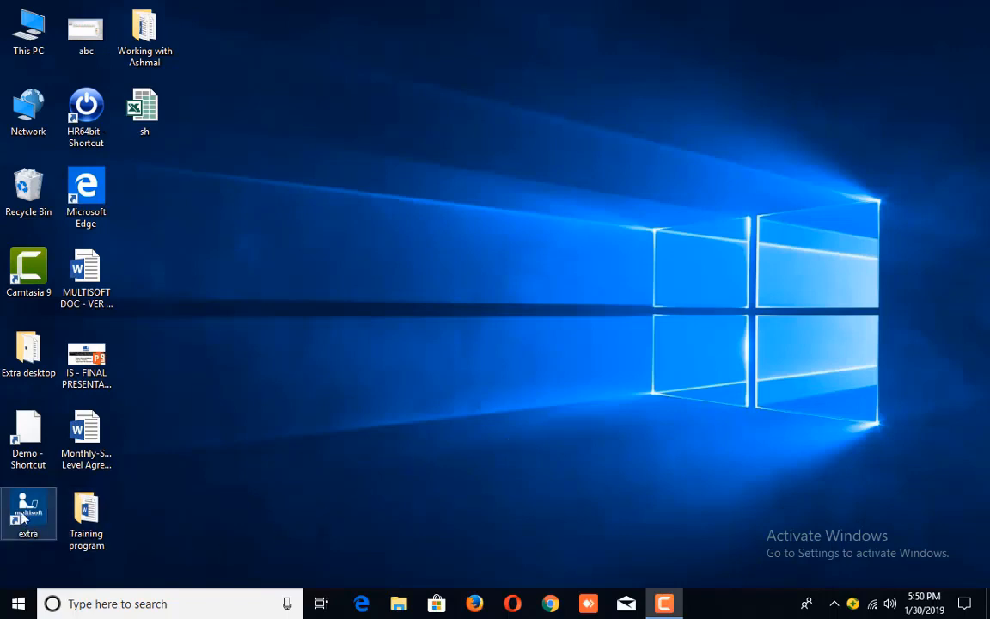
double_click(28, 509)
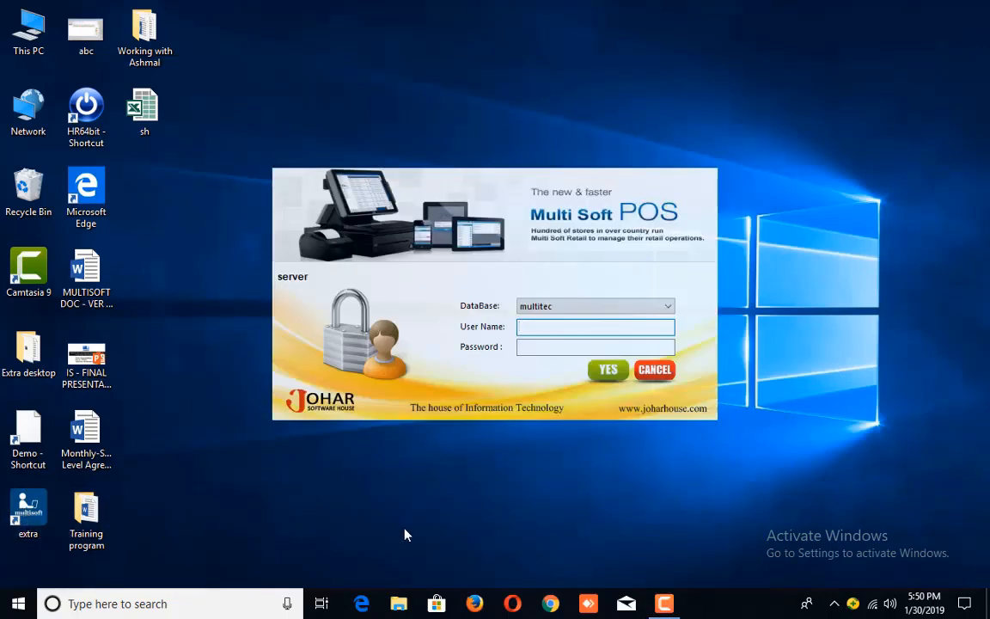
type("ADMIN")
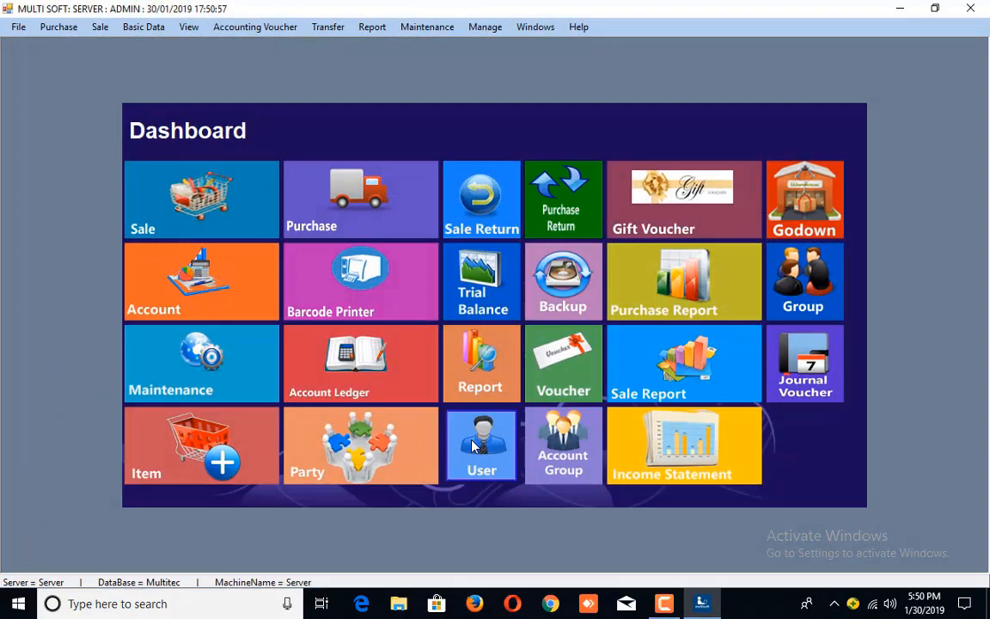
mouse_move(576, 258)
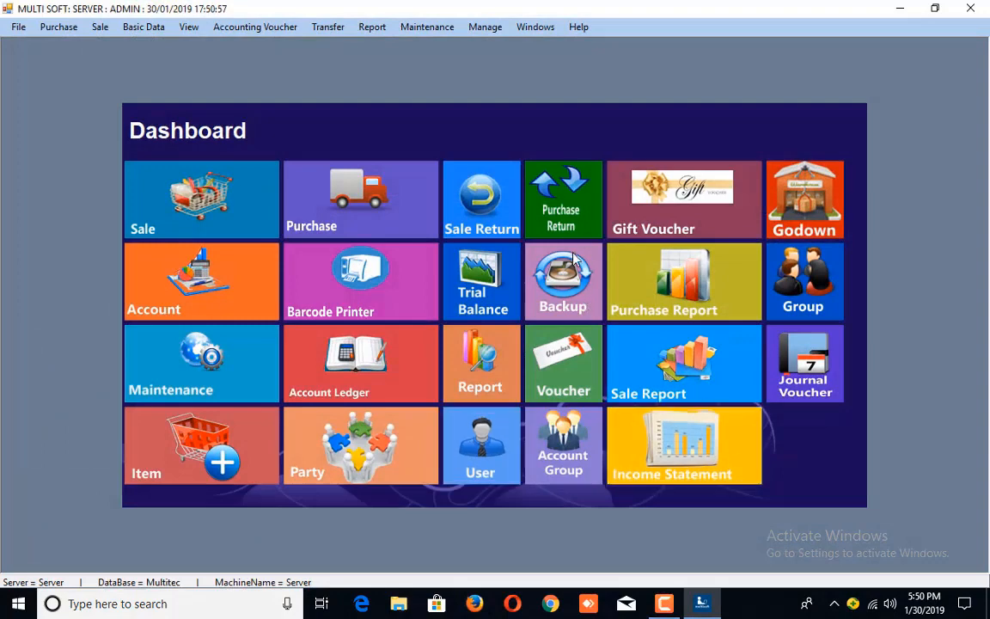
mouse_move(525, 241)
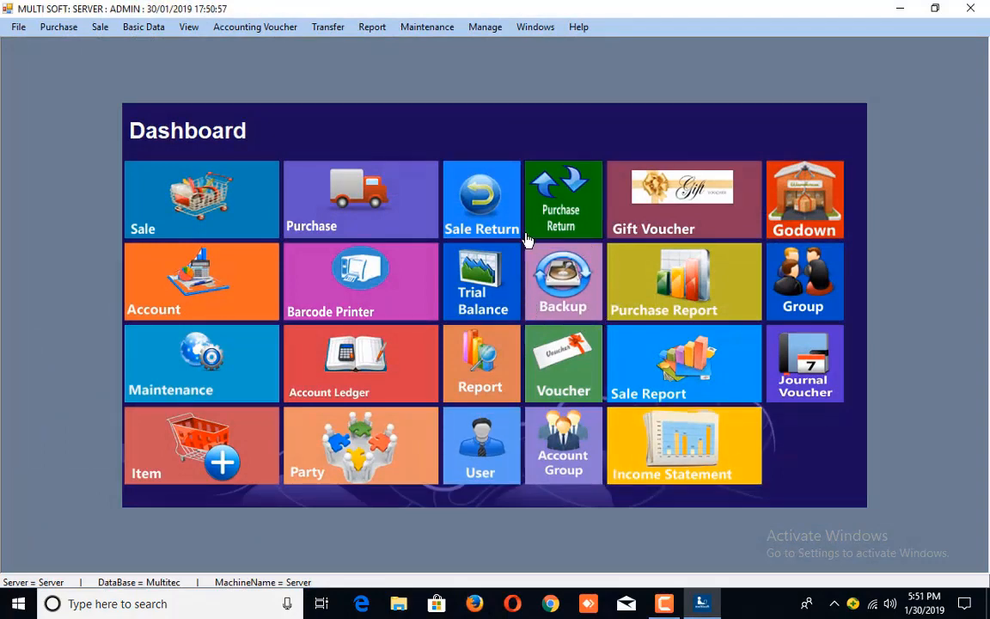
mouse_move(484, 27)
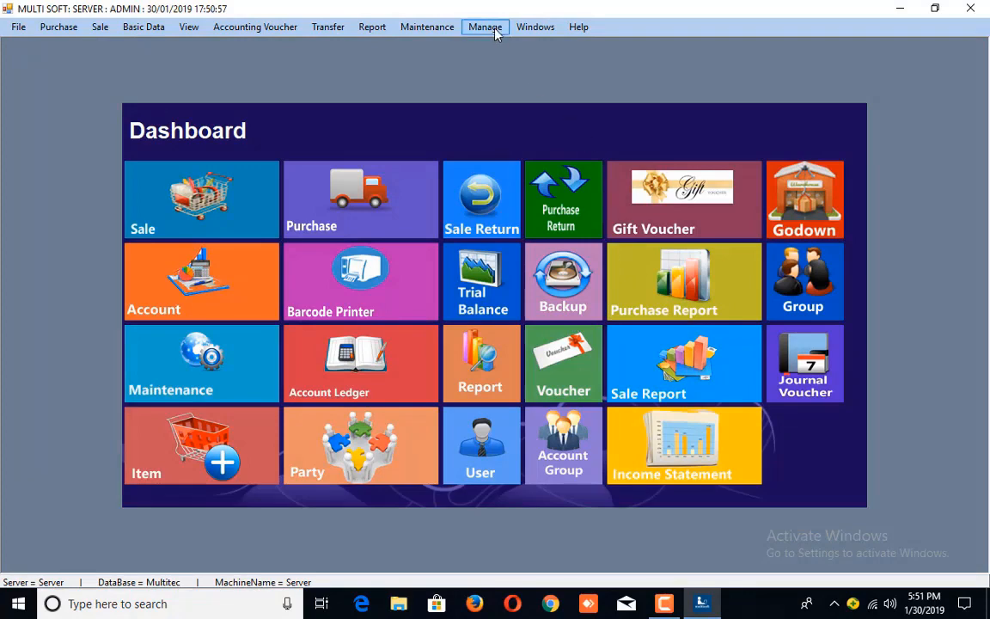
- From Maintenance, back up the database in Default mode and acknowledge the success message
left_click(426, 28)
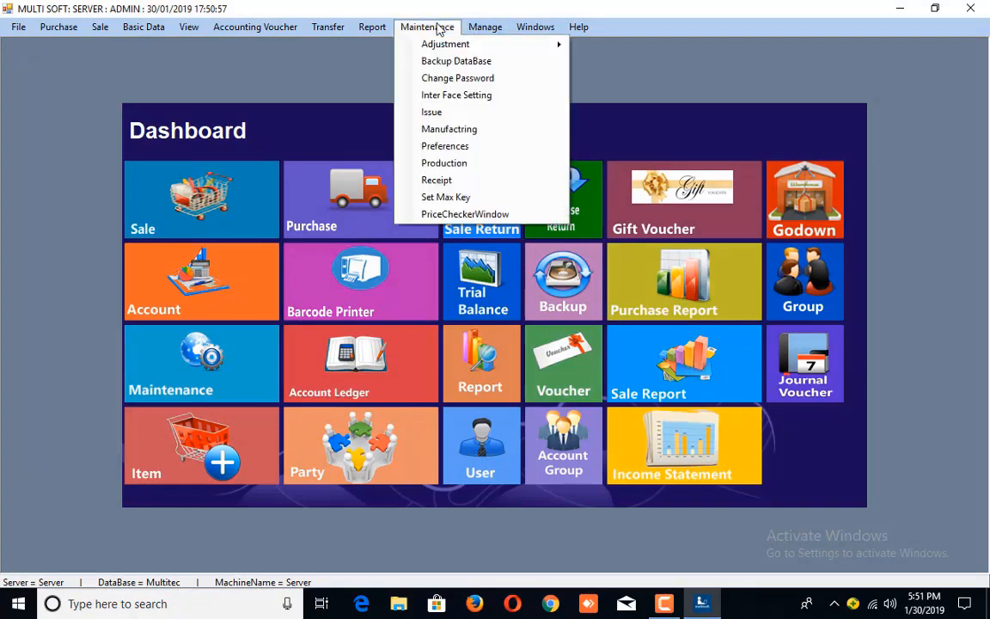
left_click(461, 60)
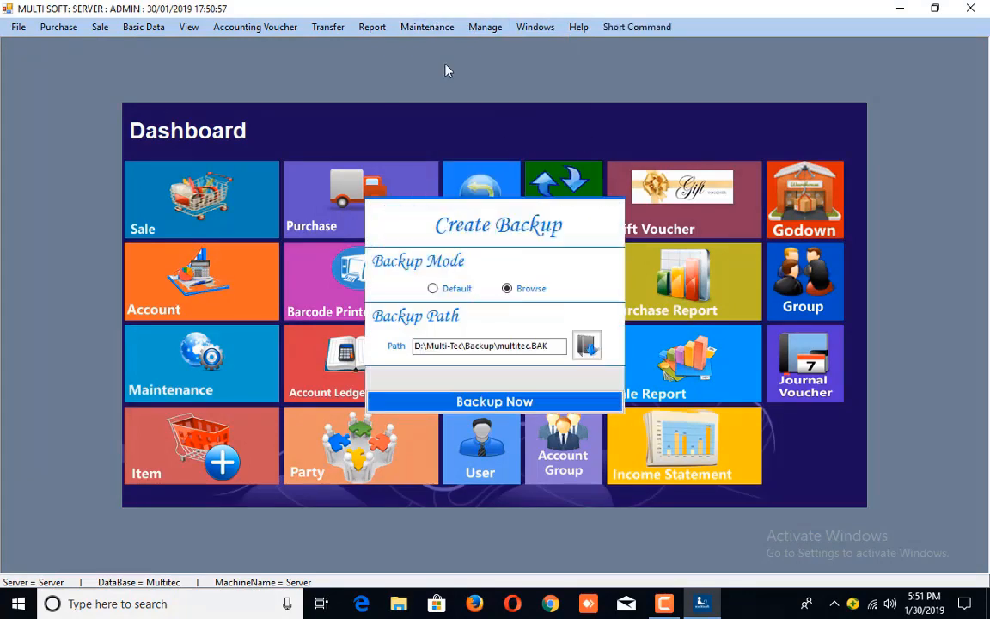
mouse_move(529, 249)
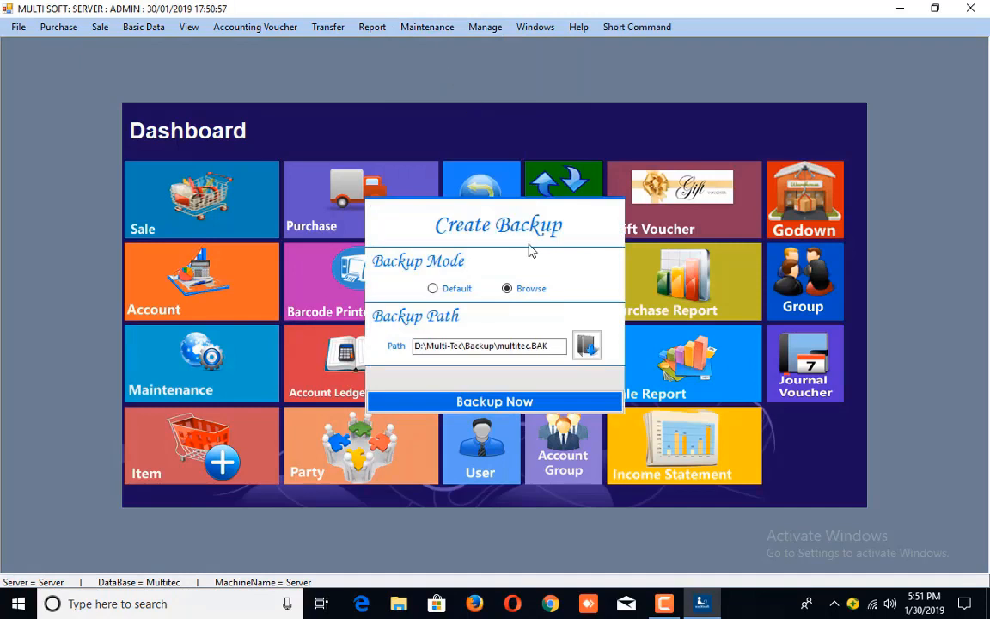
left_click(433, 289)
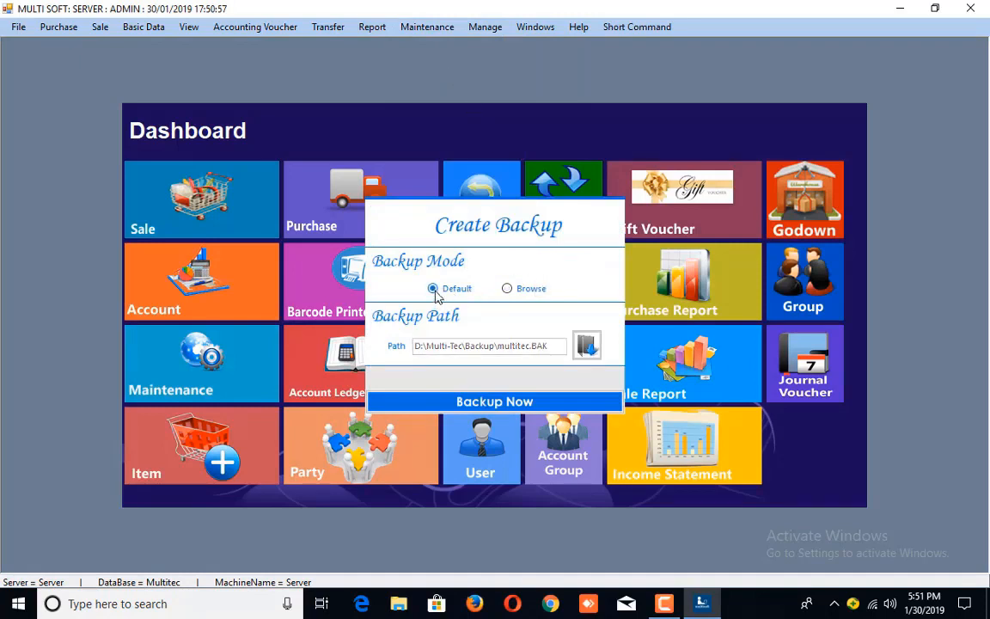
mouse_move(426, 273)
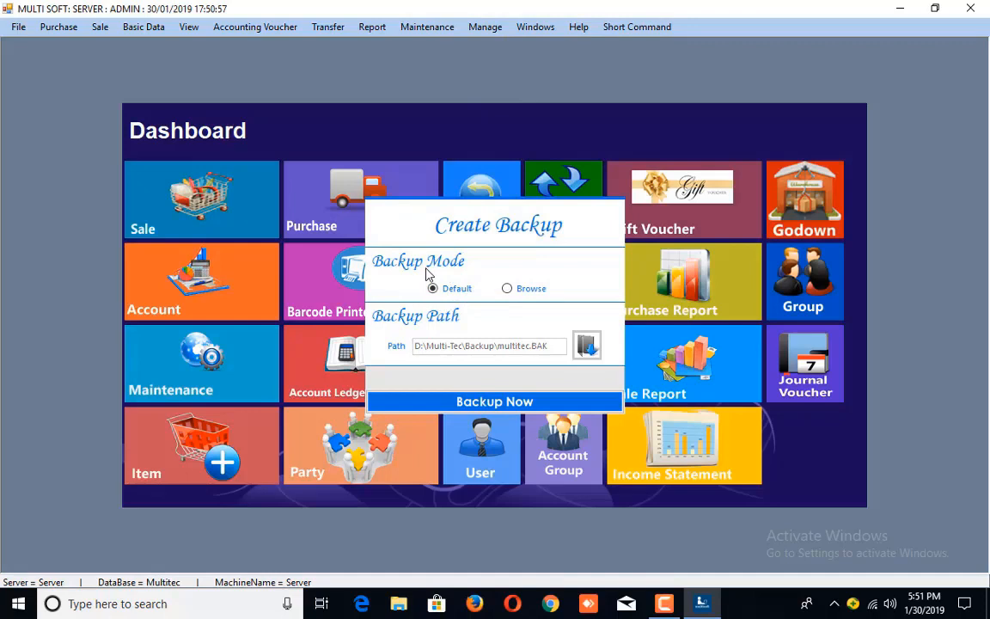
mouse_move(515, 402)
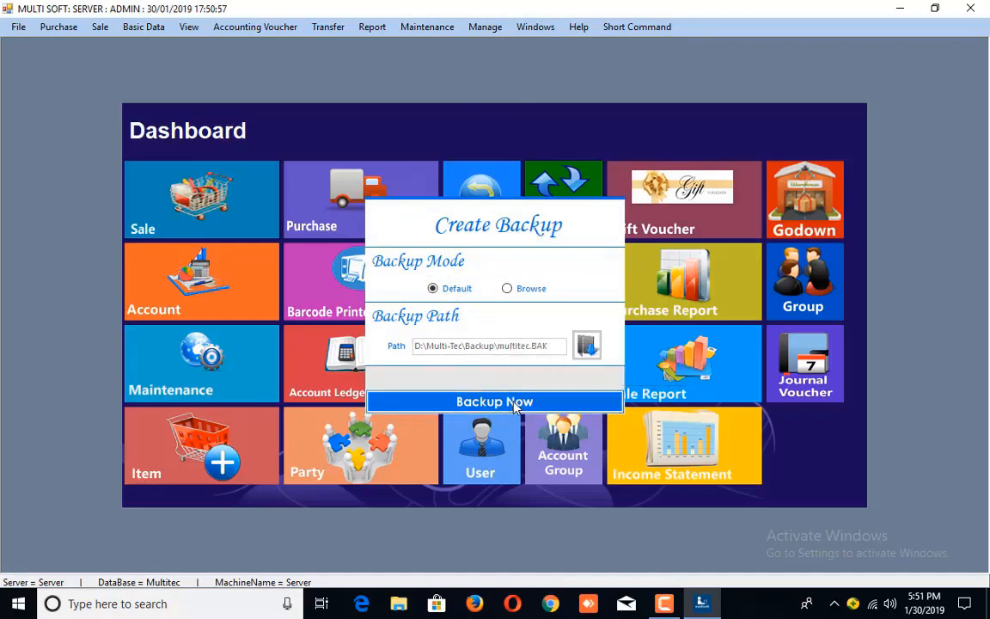
left_click(495, 402)
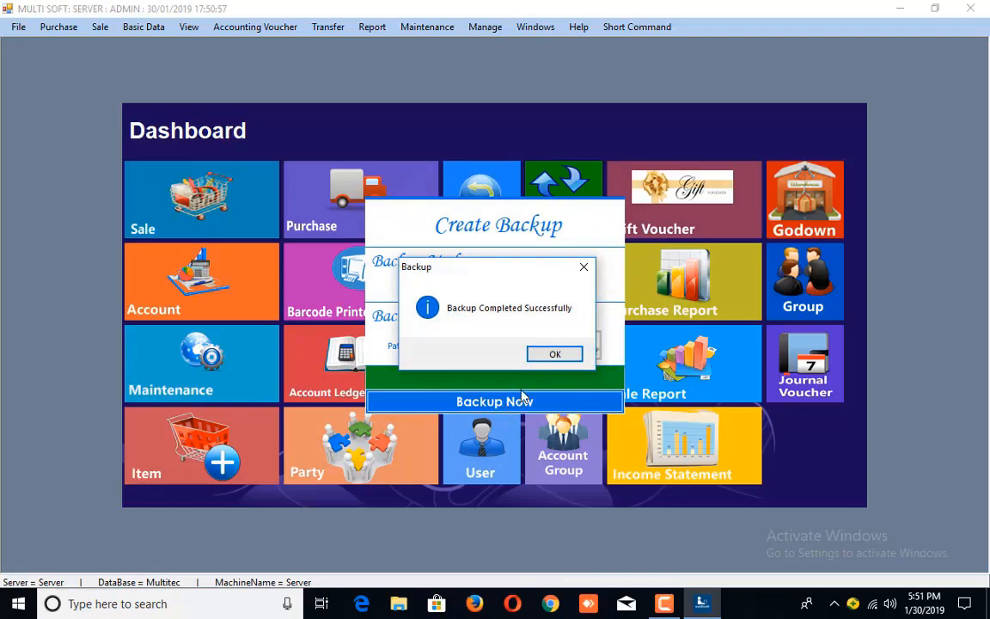
left_click(553, 354)
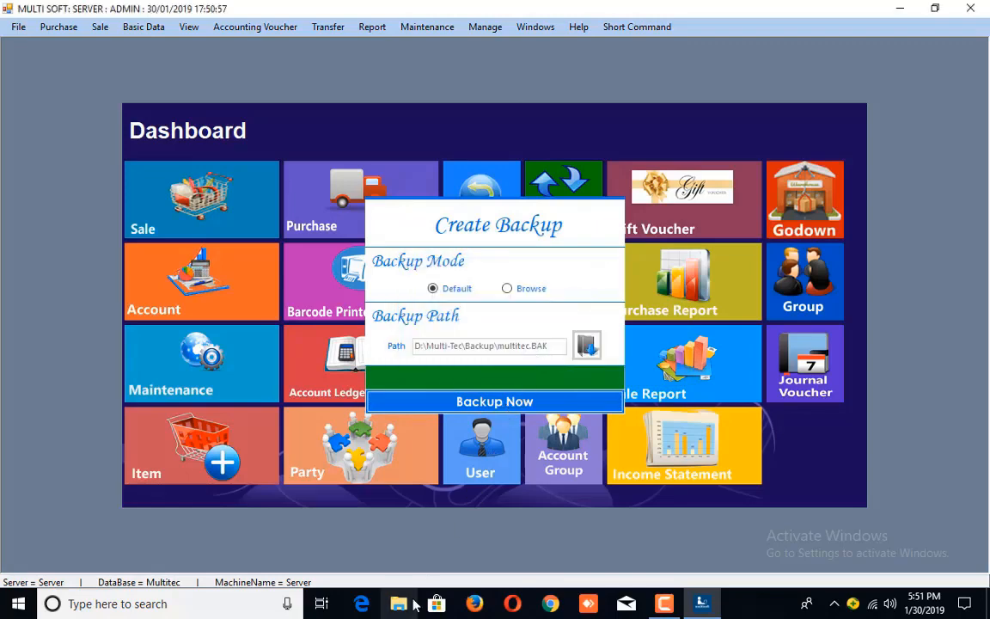
- Browse to D:\Multi-Tec\Backup in File Explorer to find the new multitec.BAK file
left_click(392, 603)
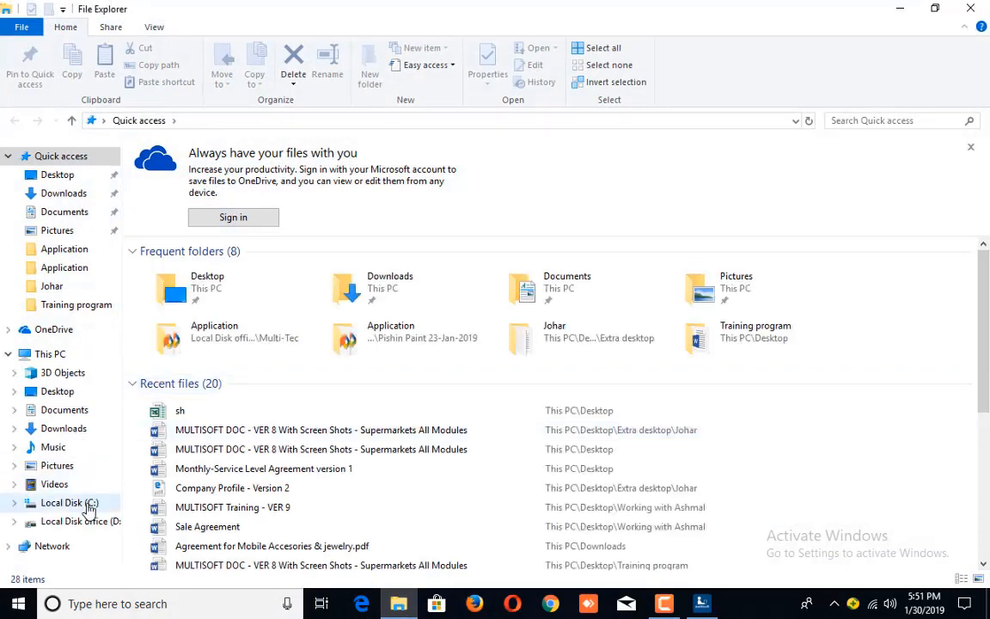
left_click(66, 502)
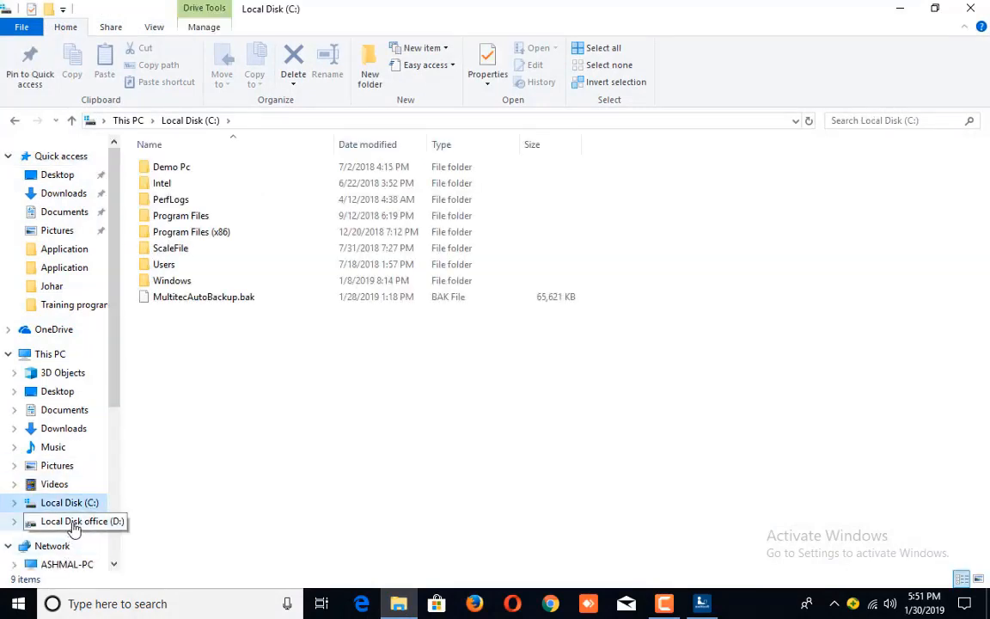
left_click(77, 519)
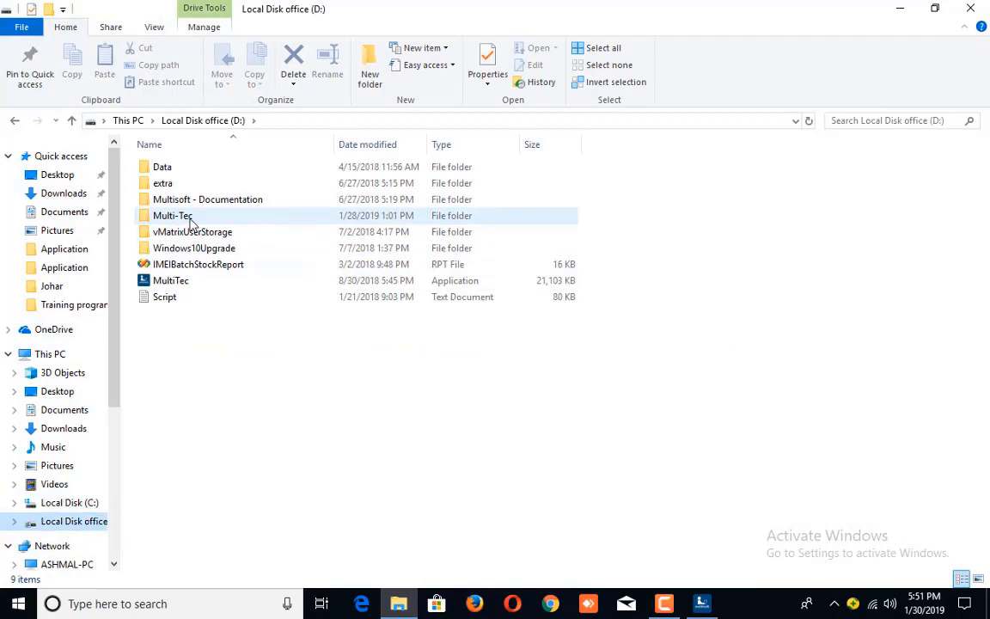
double_click(171, 217)
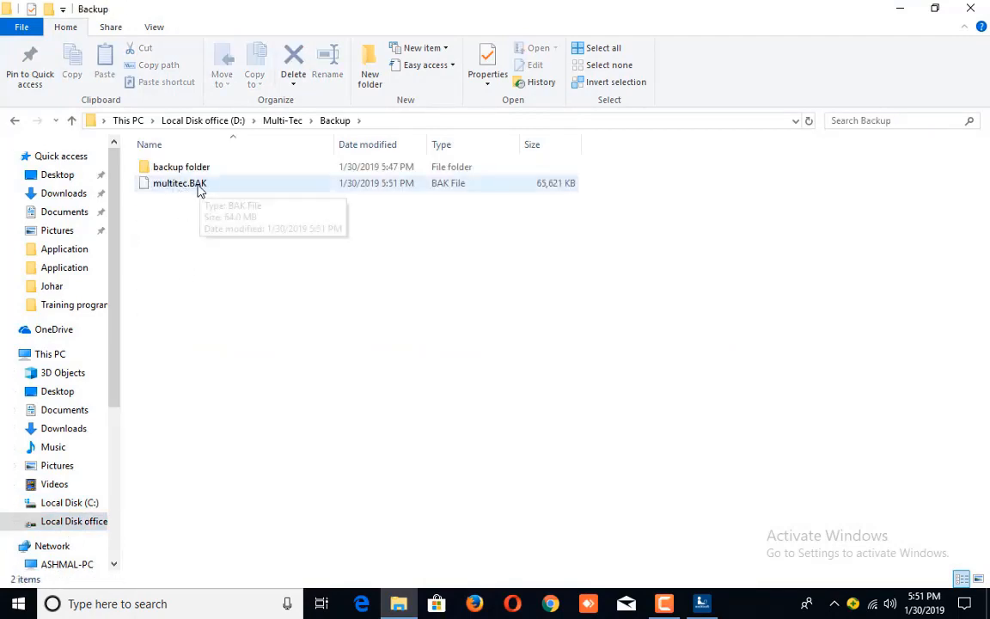
mouse_move(381, 192)
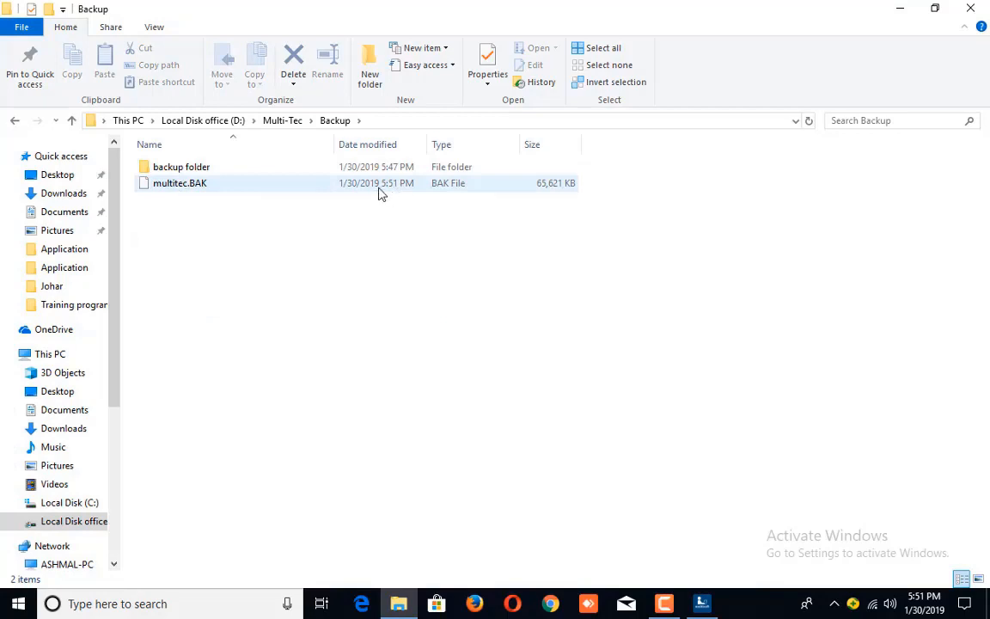
- Back in the POS, switch backup mode to Browse and bring up Save As at the Desktop
left_click(702, 603)
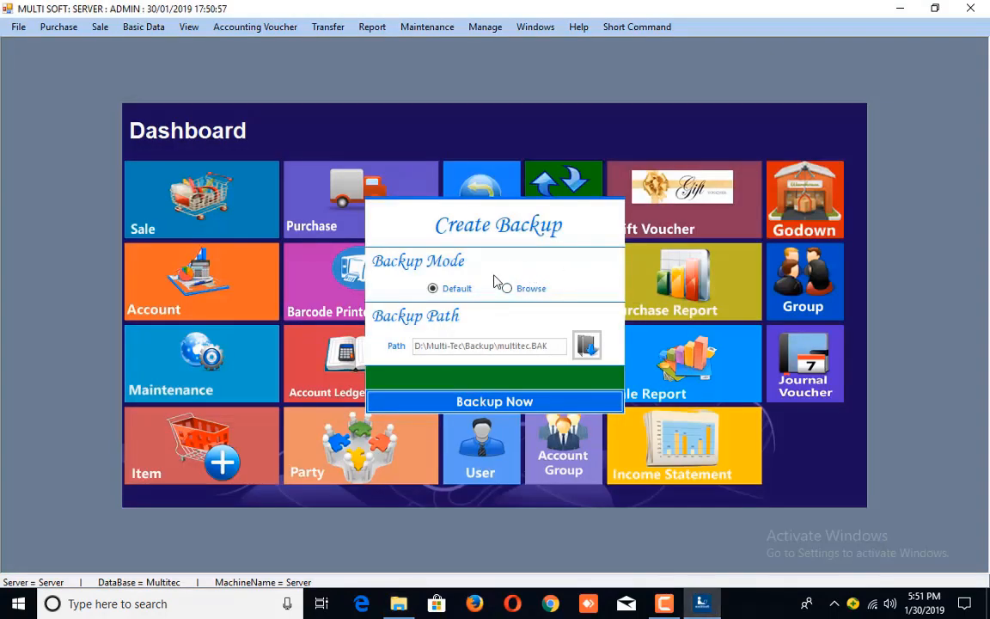
left_click(505, 289)
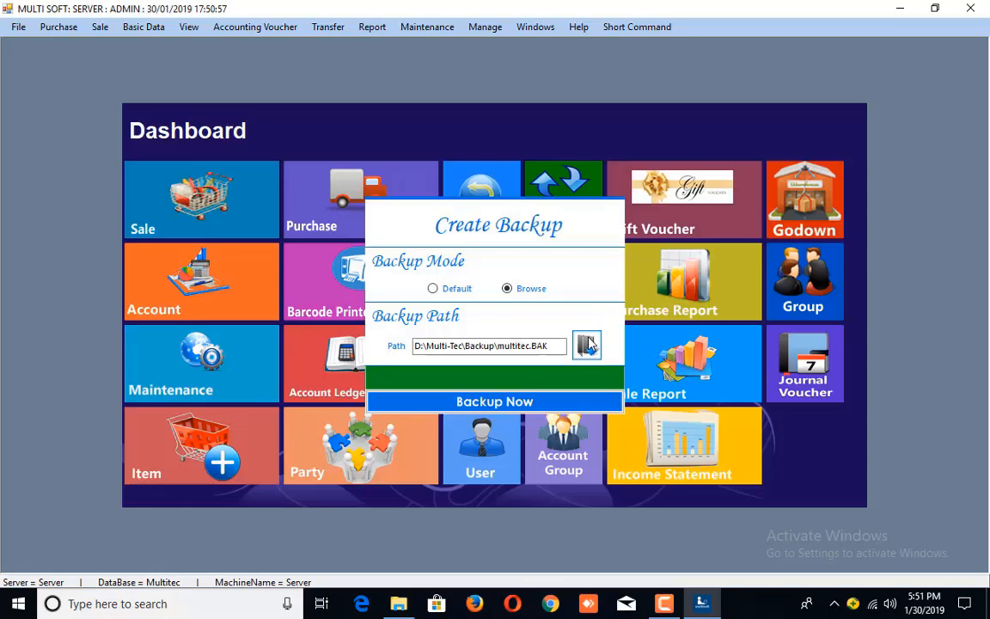
left_click(588, 345)
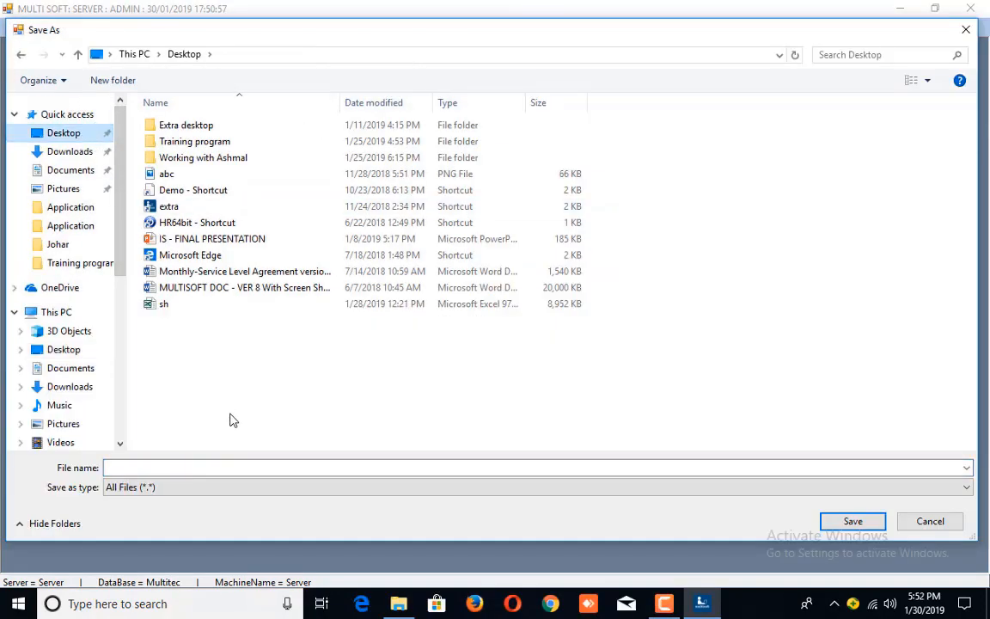
- Name the backup file multitech and save it to the Desktop
left_click(770, 471)
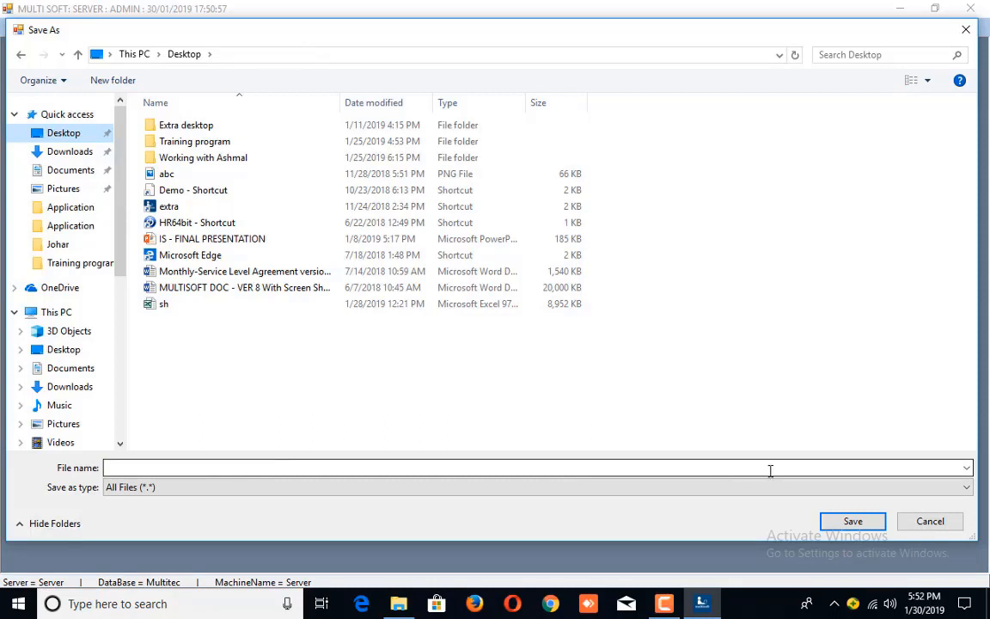
type("t")
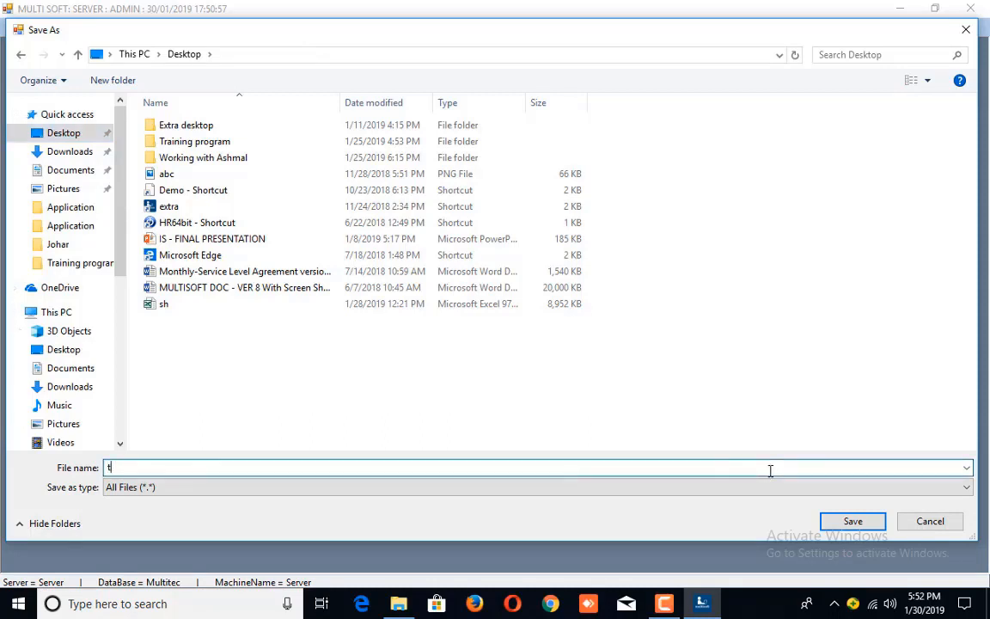
type("t")
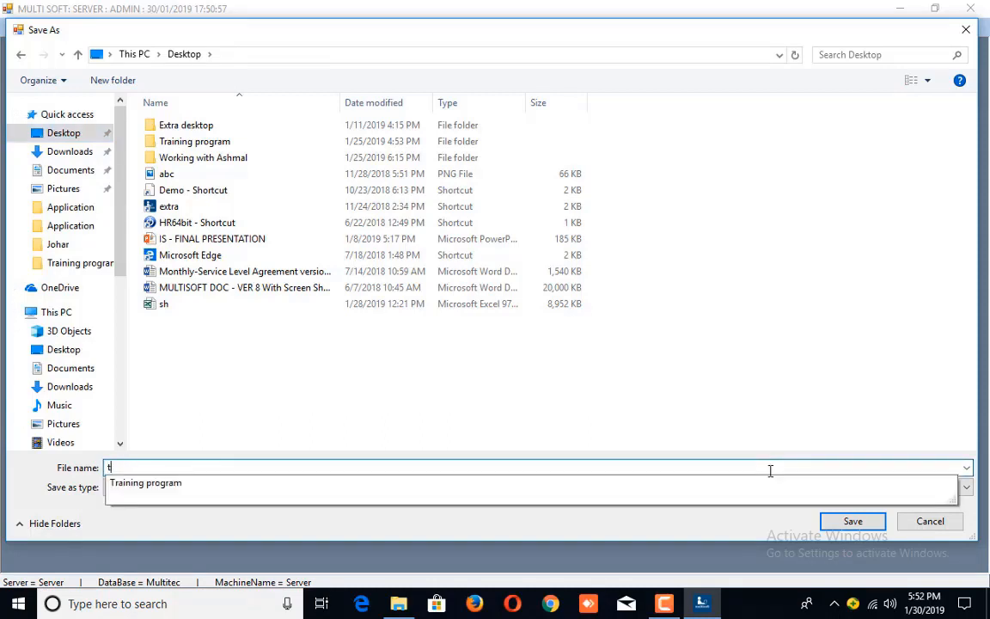
type("multitech")
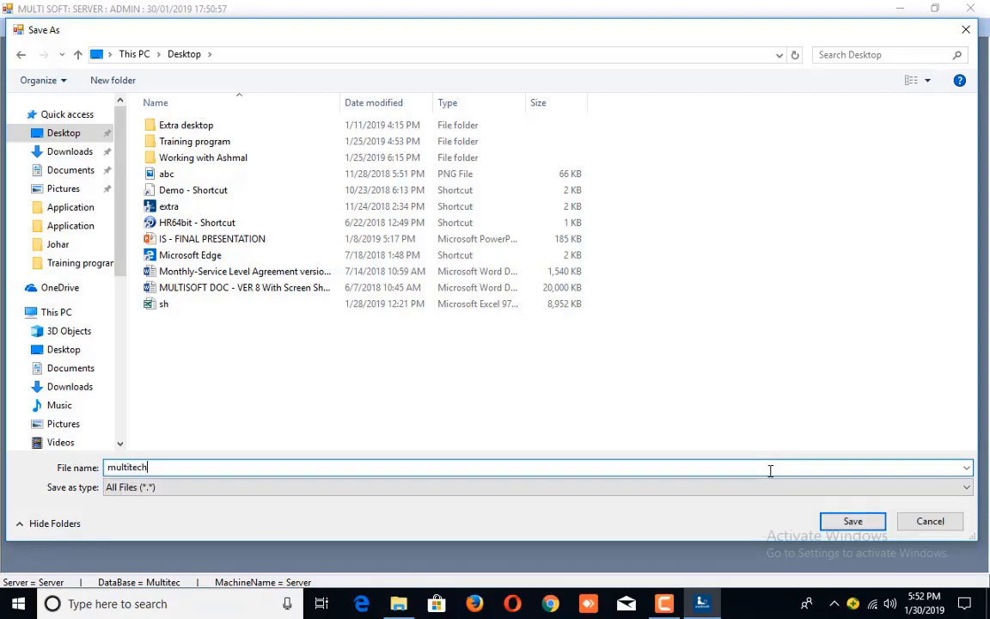
left_click(853, 520)
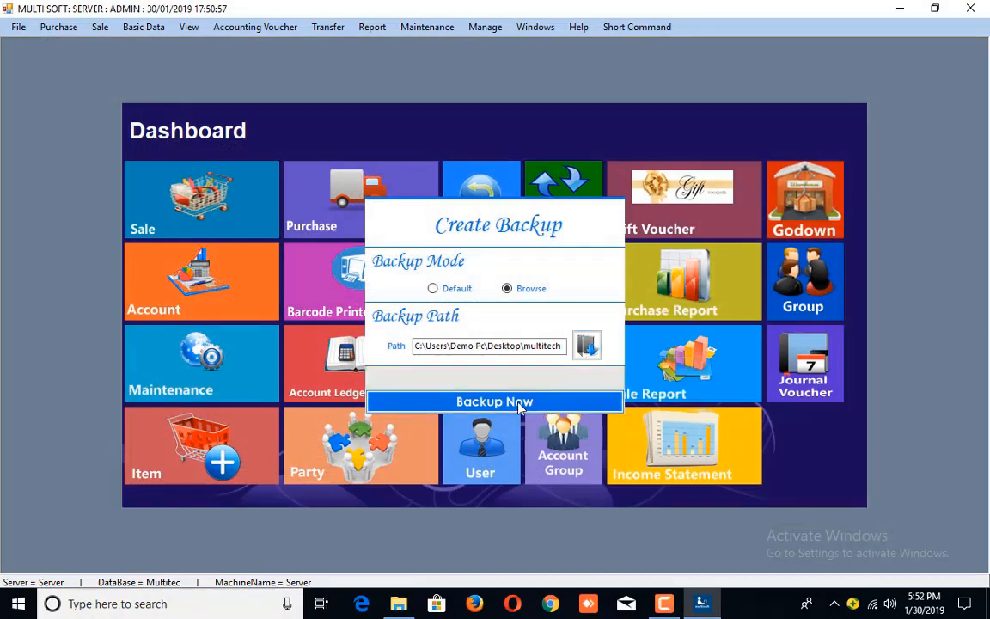
- Run the backup to the multitech file and acknowledge the completed message
left_click(493, 402)
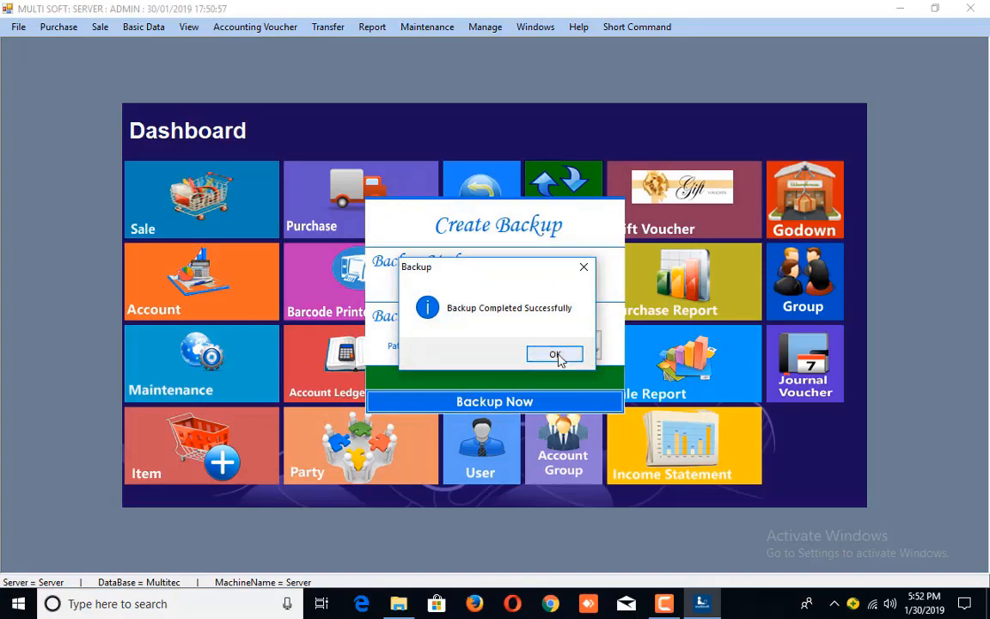
left_click(554, 354)
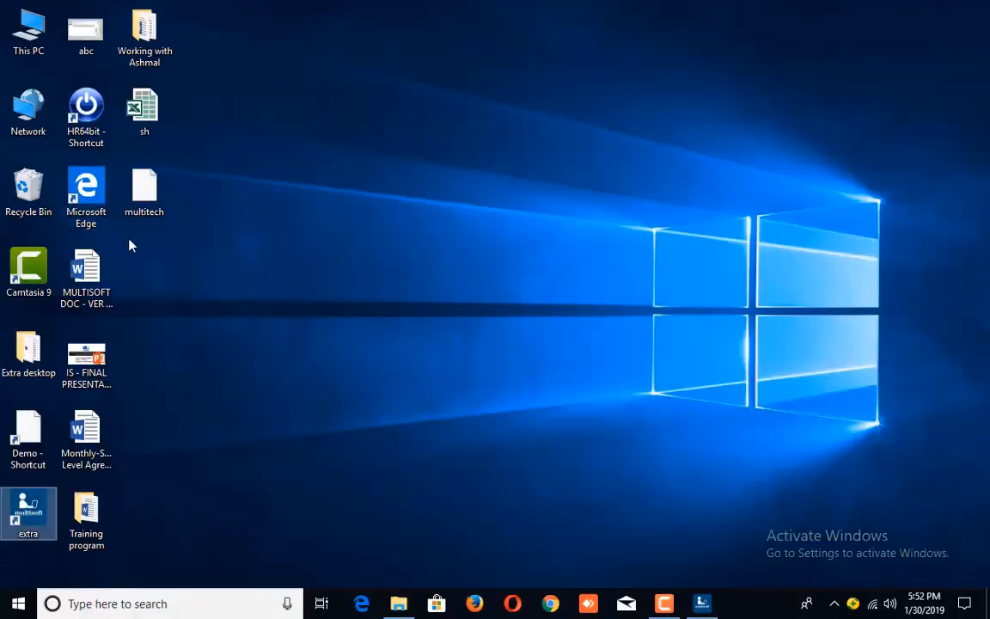
mouse_move(123, 161)
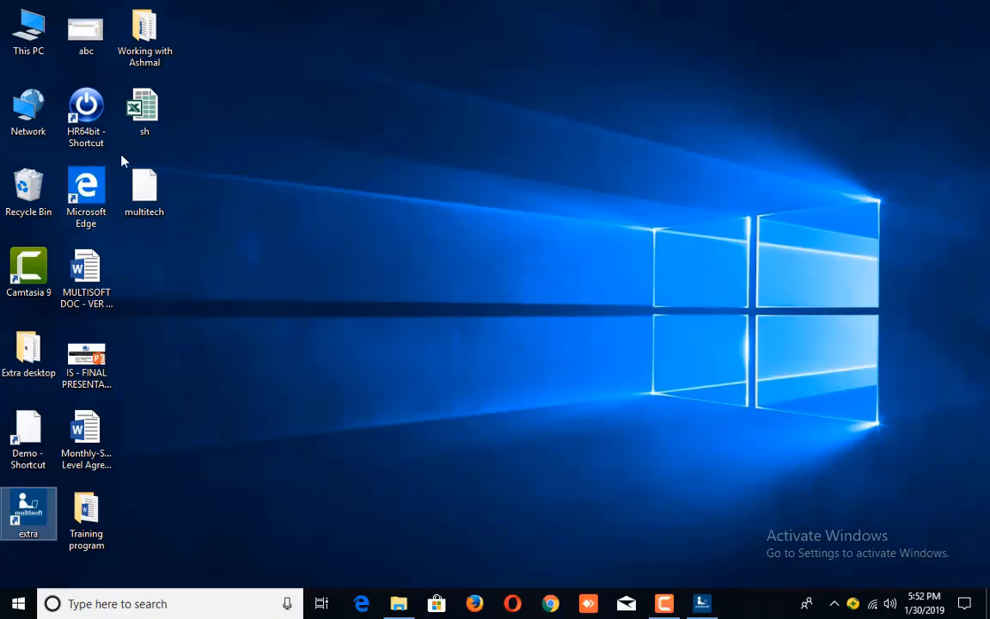
mouse_move(684, 265)
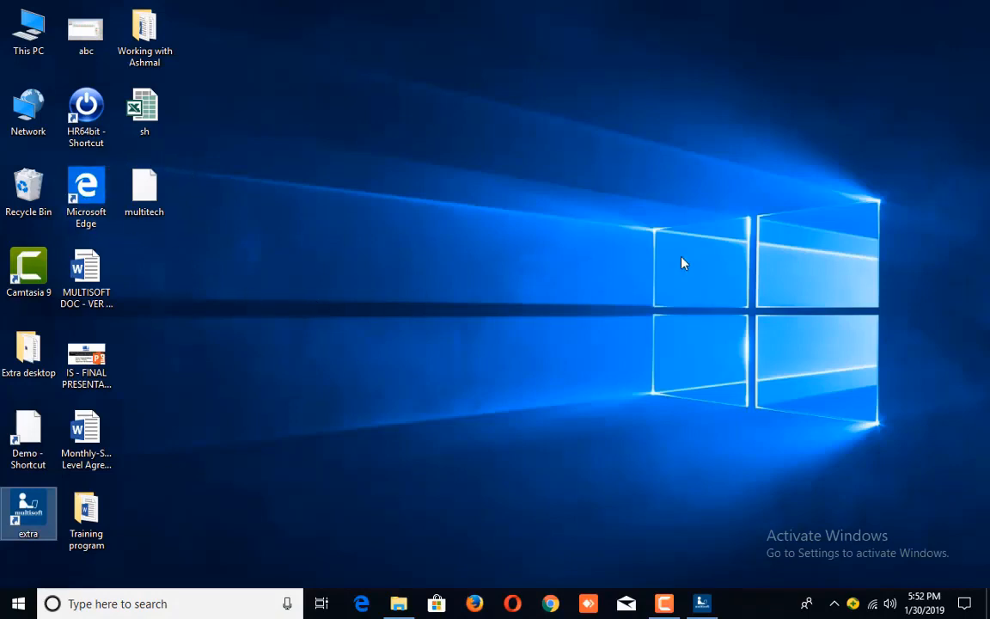